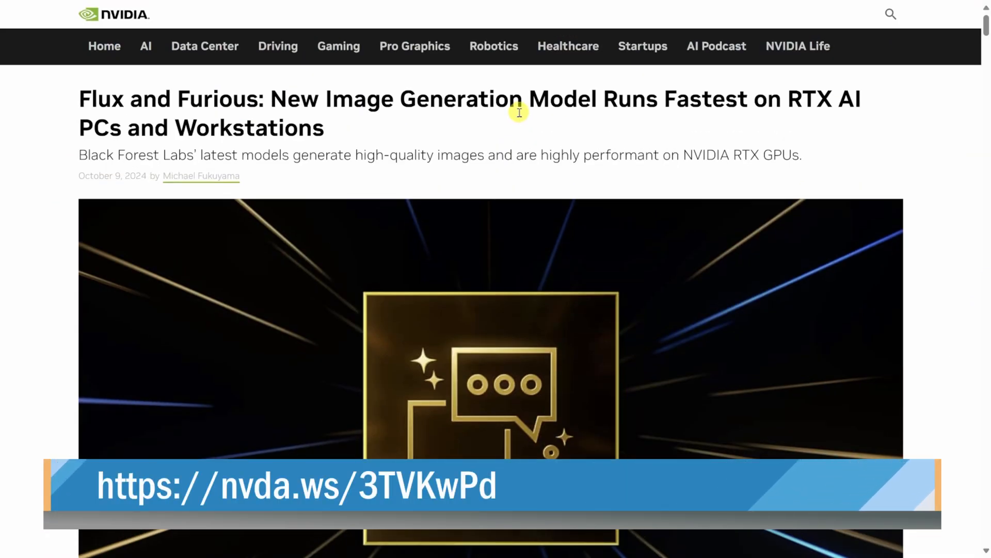
Step: Go from the Pinokio homepage to the Install documentation page listing the Windows setup steps
{"action": "scroll", "scroll_direction": "down", "scroll_amount": 3}
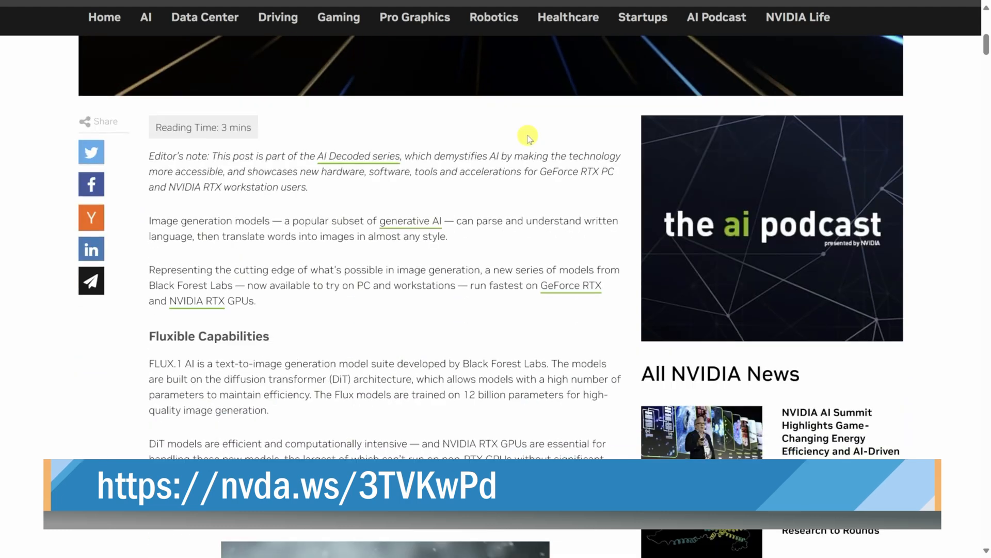
{"action": "scroll", "scroll_direction": "down", "scroll_amount": 3}
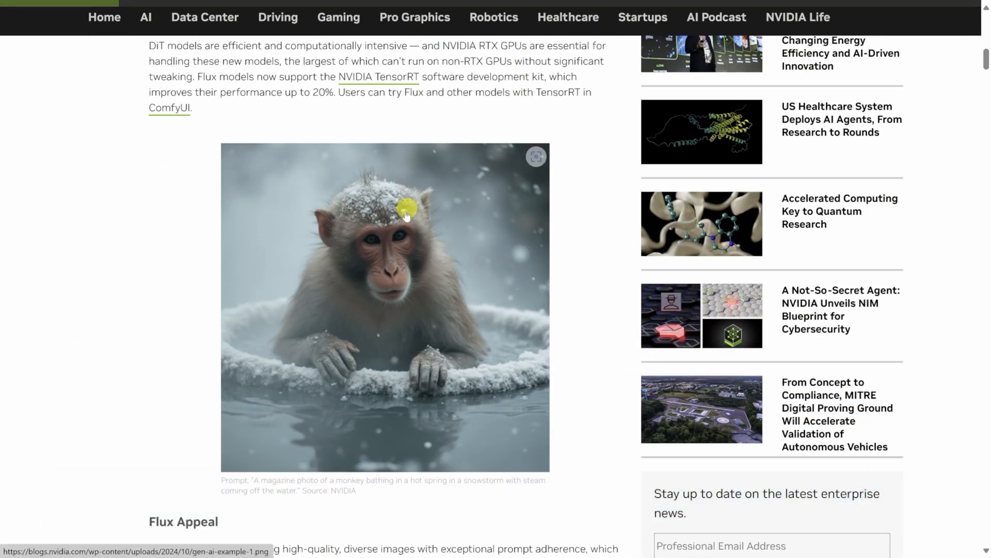
{"action": "mouse_move", "coordinate": [251, 483]}
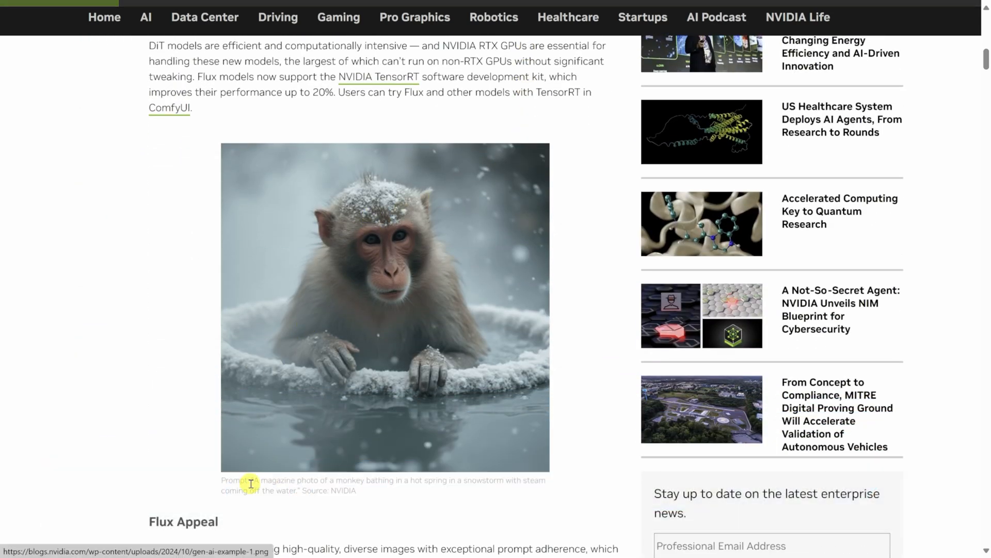
{"action": "scroll", "scroll_direction": "down", "scroll_amount": 3}
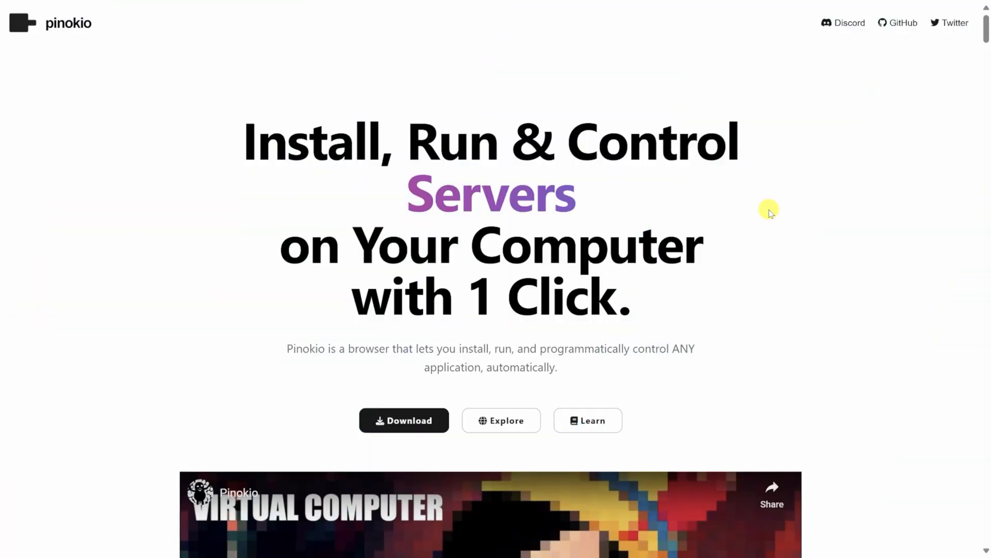
{"action": "scroll", "scroll_direction": "down", "scroll_amount": 3}
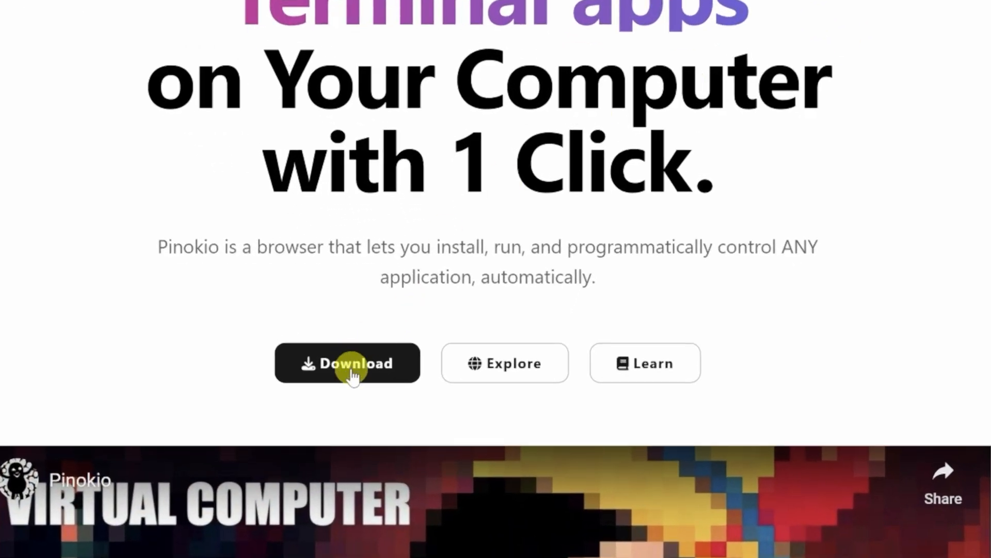
{"action": "left_click", "coordinate": [347, 363]}
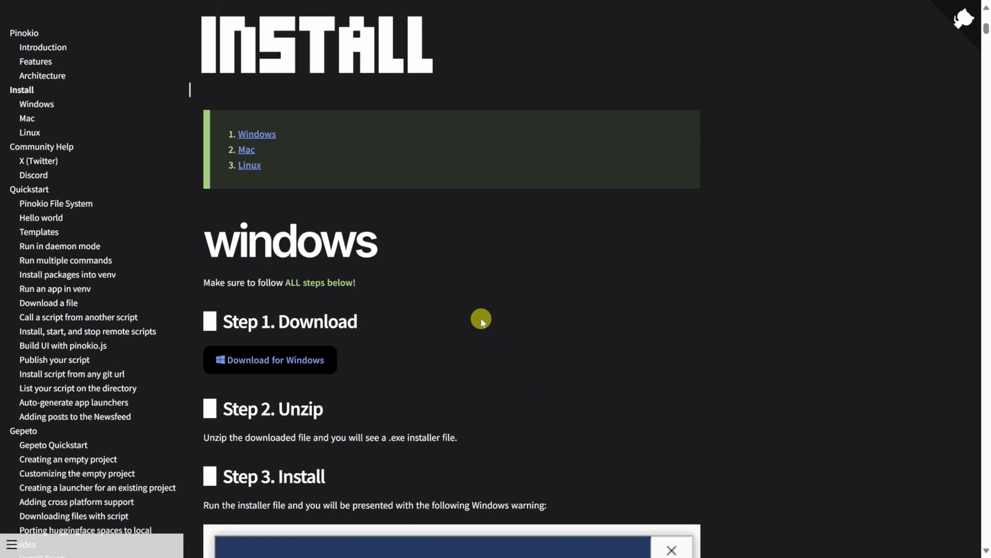
{"action": "mouse_move", "coordinate": [453, 292]}
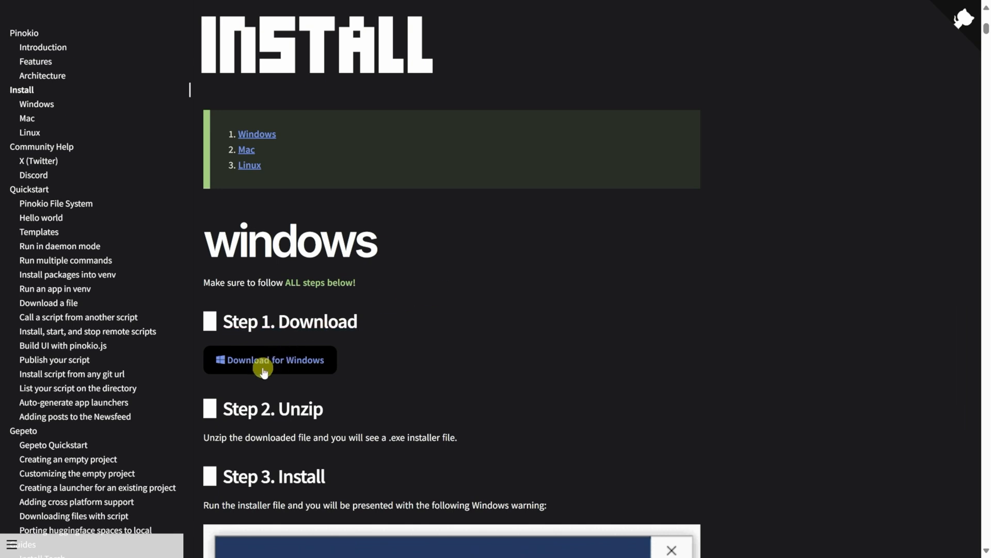
Step: Download Pinokio for Windows from Step 1 of the Install docs
{"action": "left_click", "coordinate": [270, 359]}
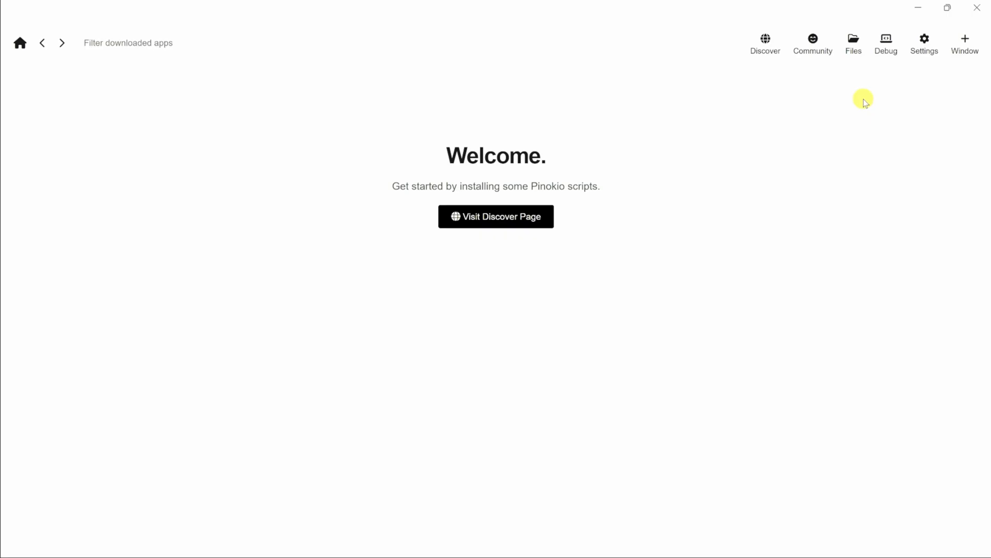
{"action": "mouse_move", "coordinate": [733, 312]}
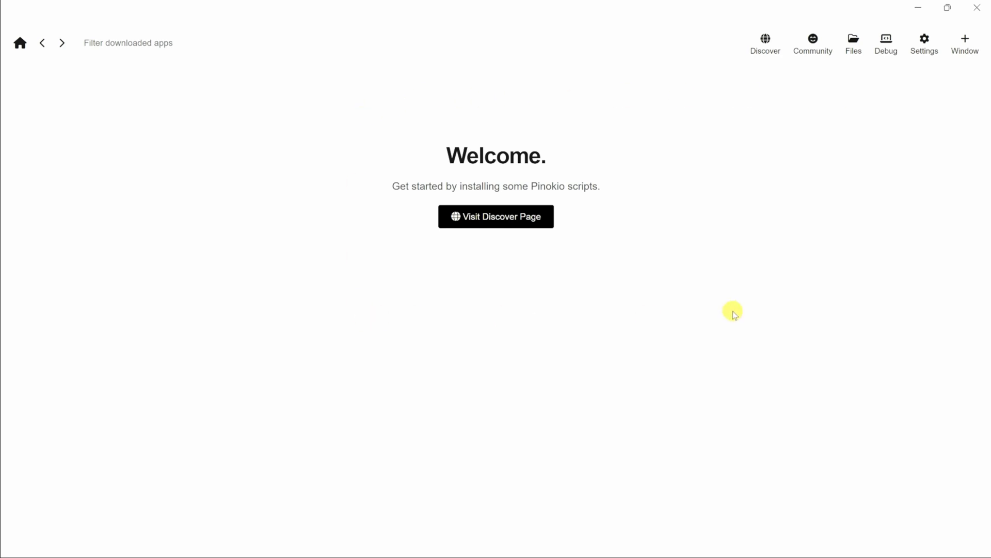
{"action": "mouse_move", "coordinate": [733, 311]}
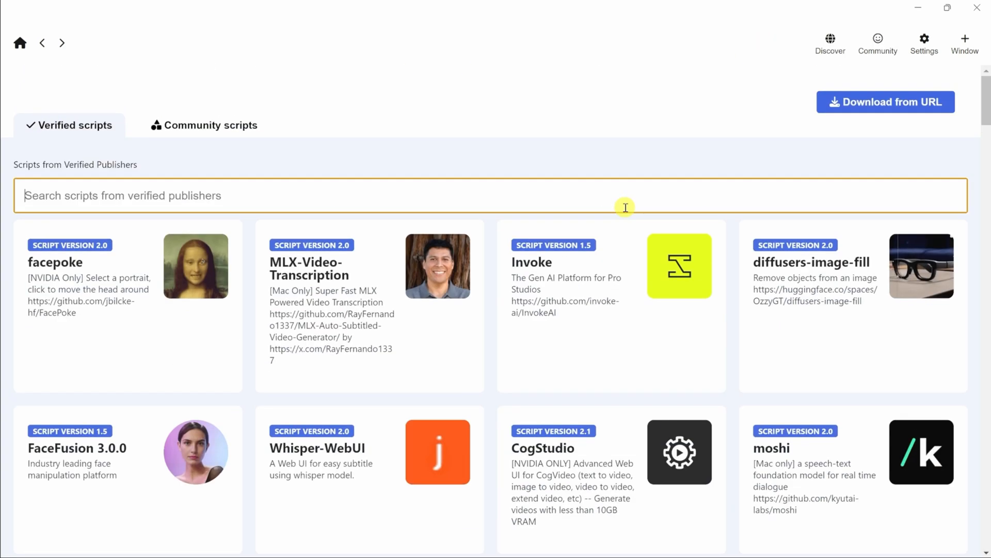
{"action": "mouse_move", "coordinate": [358, 193]}
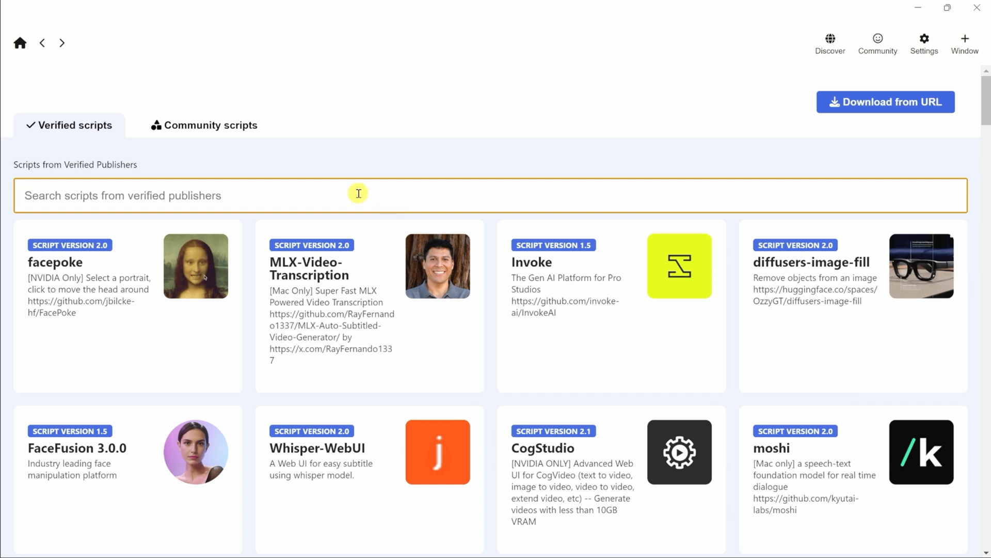
Step: Search verified scripts for 'flux' and open cocktailpeanut's flux-webui script page
{"action": "type", "text": "flux"}
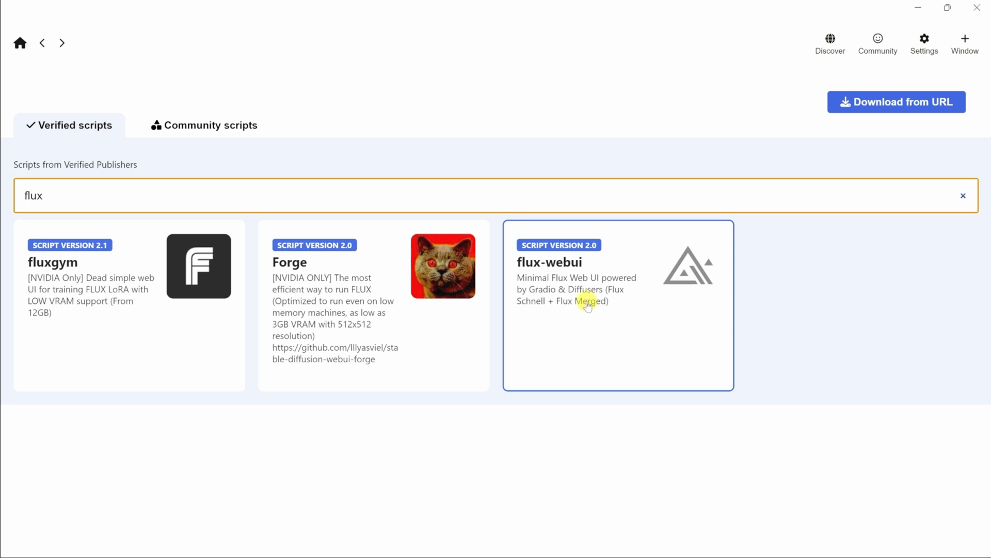
{"action": "left_click", "coordinate": [617, 304]}
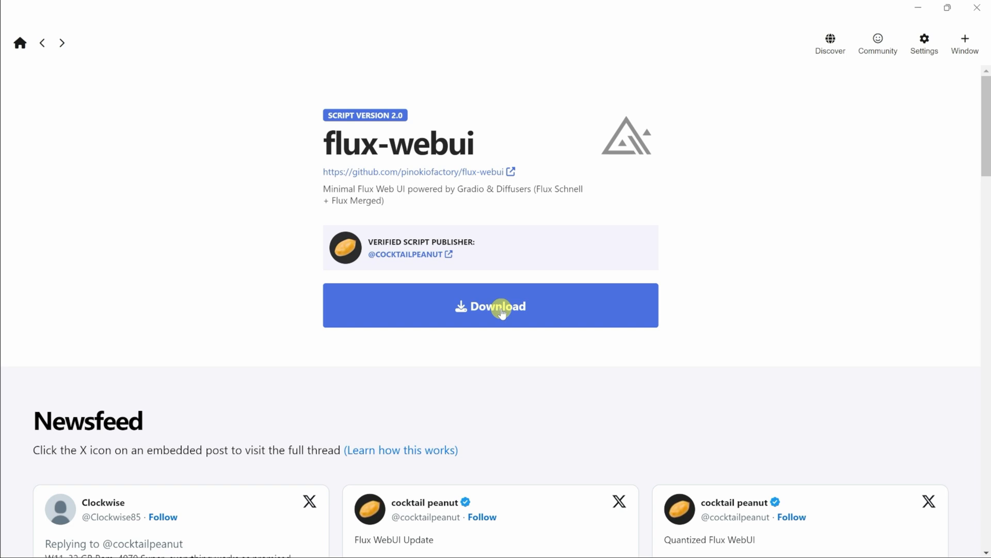
Step: Download the flux-webui script and install all its required dependencies
{"action": "left_click", "coordinate": [491, 306]}
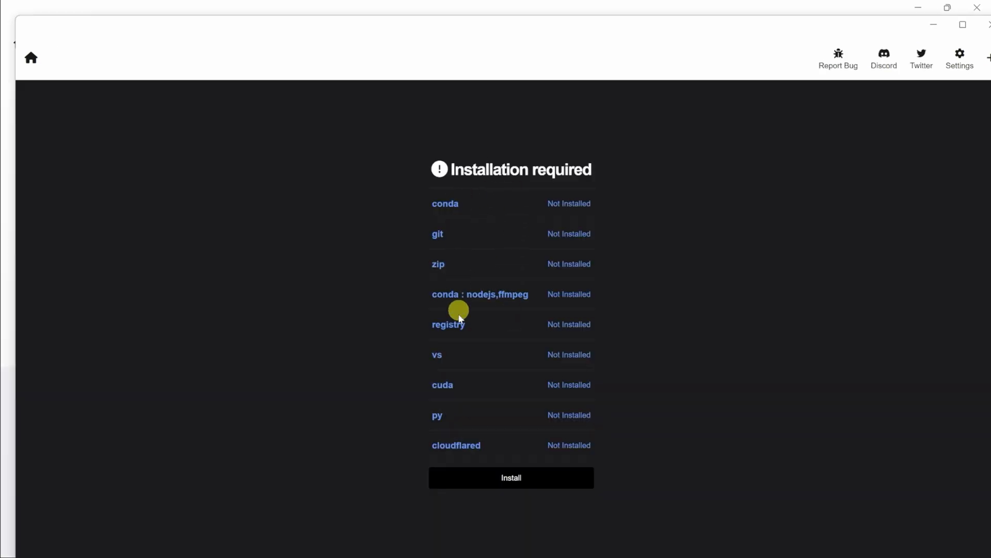
{"action": "mouse_move", "coordinate": [558, 440]}
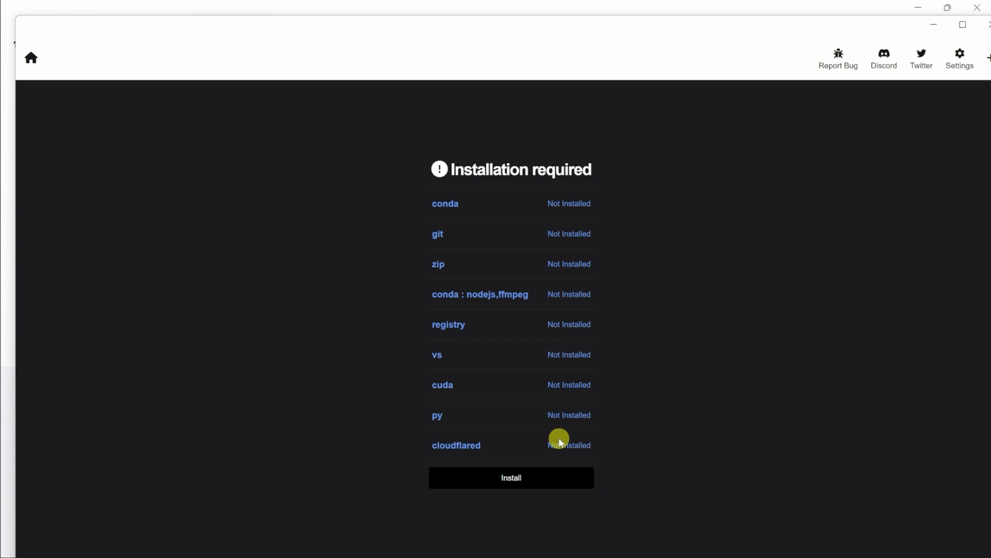
{"action": "mouse_move", "coordinate": [590, 278]}
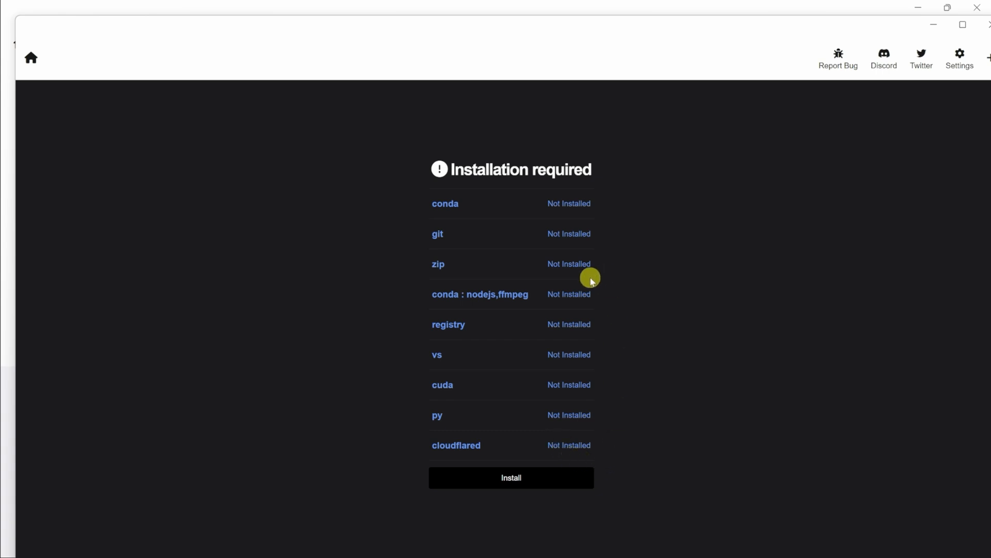
{"action": "mouse_move", "coordinate": [435, 201]}
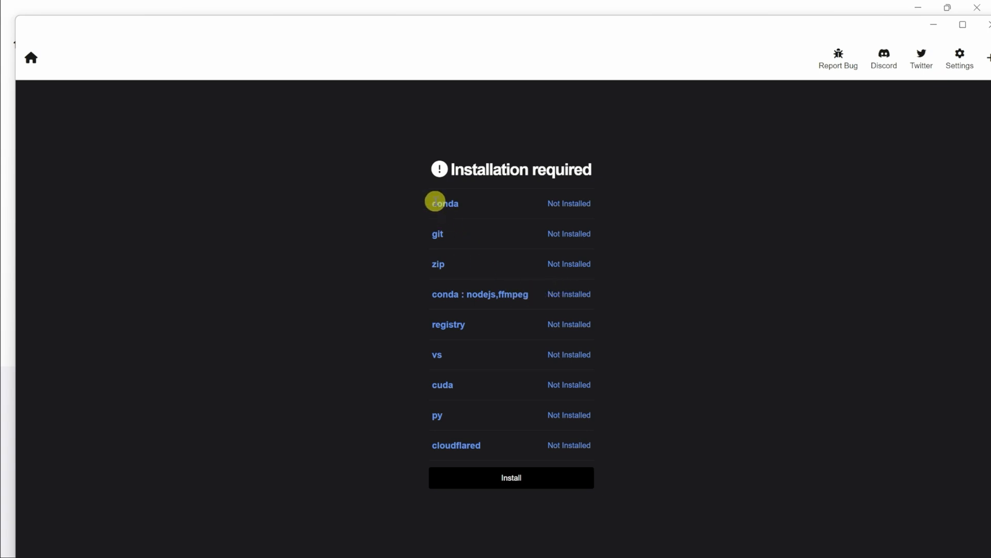
{"action": "mouse_move", "coordinate": [489, 342]}
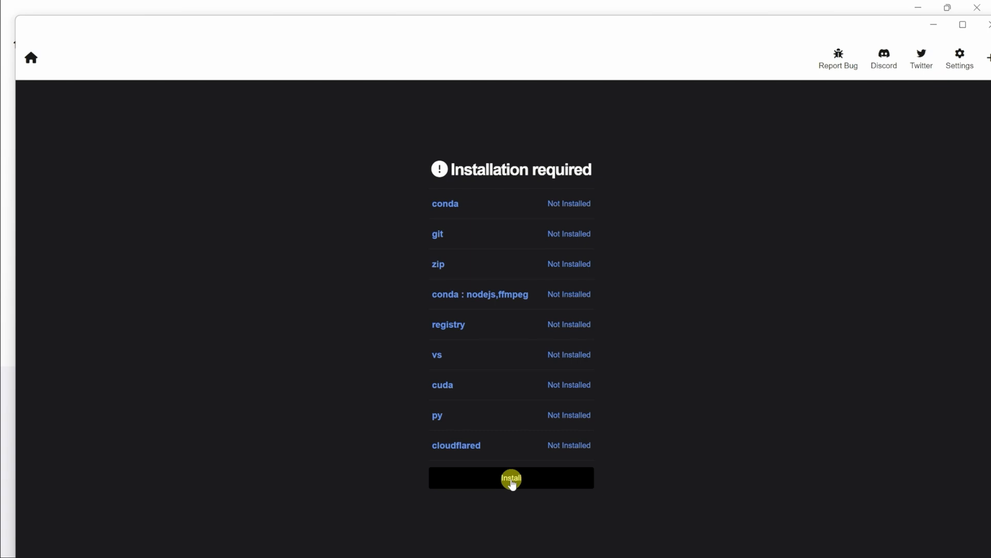
{"action": "left_click", "coordinate": [511, 477]}
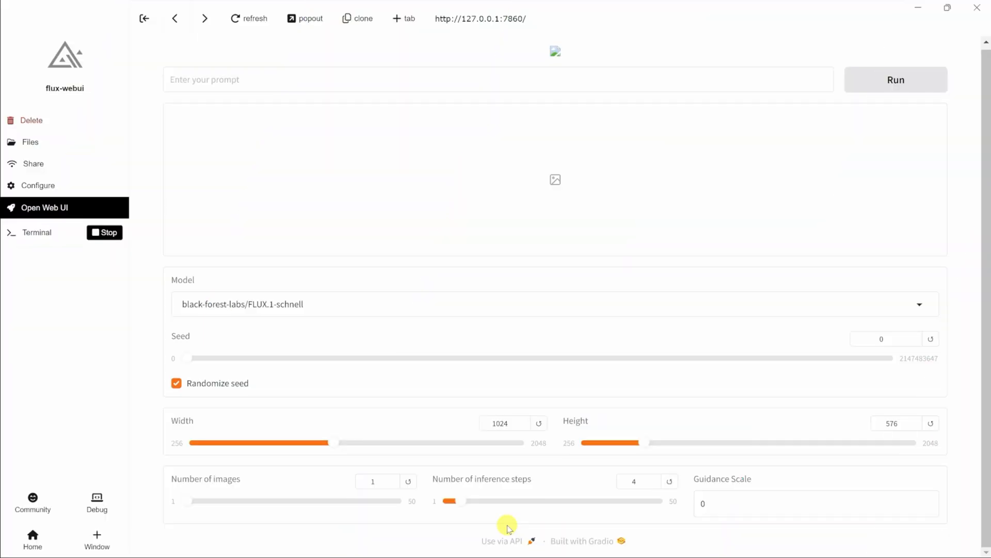
{"action": "mouse_move", "coordinate": [446, 241]}
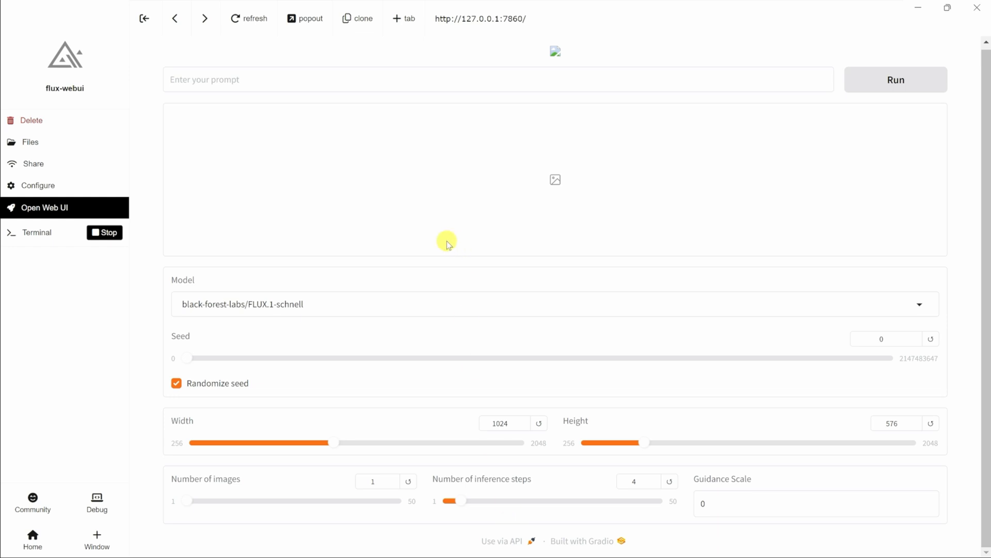
{"action": "mouse_move", "coordinate": [393, 201]}
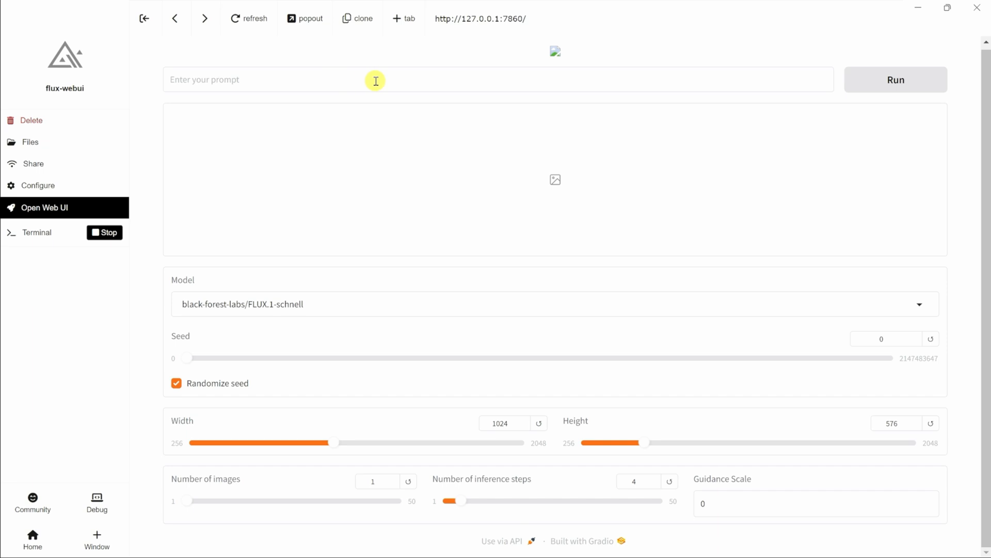
{"action": "mouse_move", "coordinate": [462, 148]}
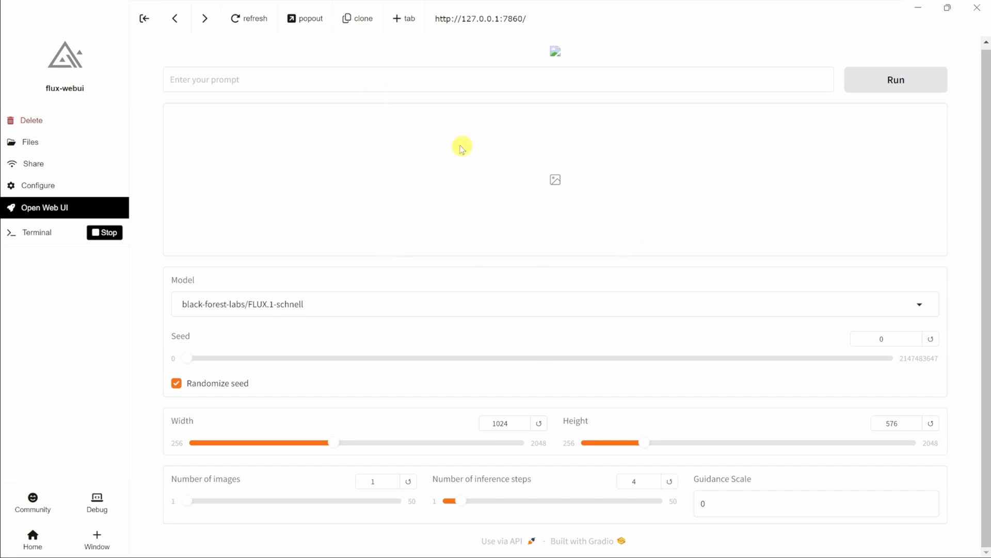
{"action": "mouse_move", "coordinate": [824, 314]}
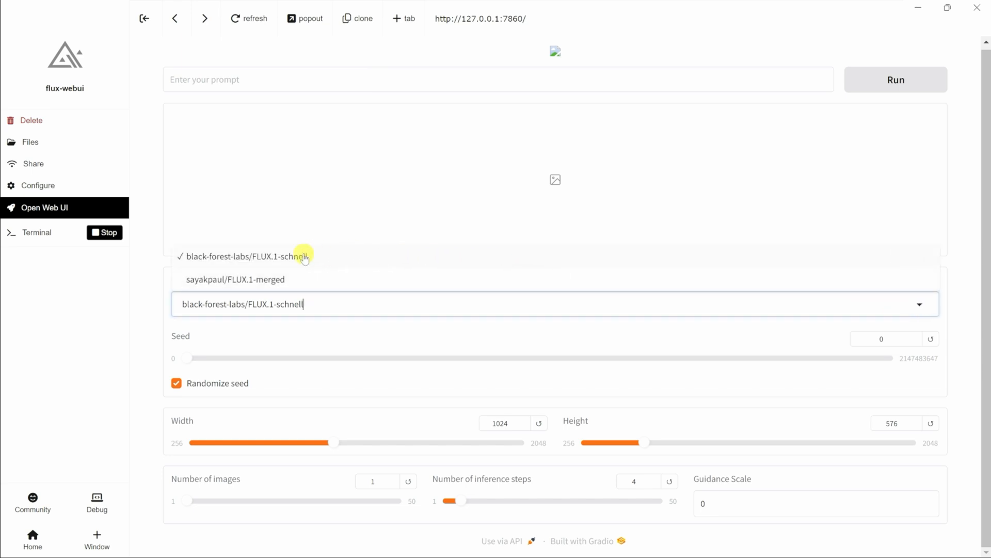
{"action": "mouse_move", "coordinate": [312, 260]}
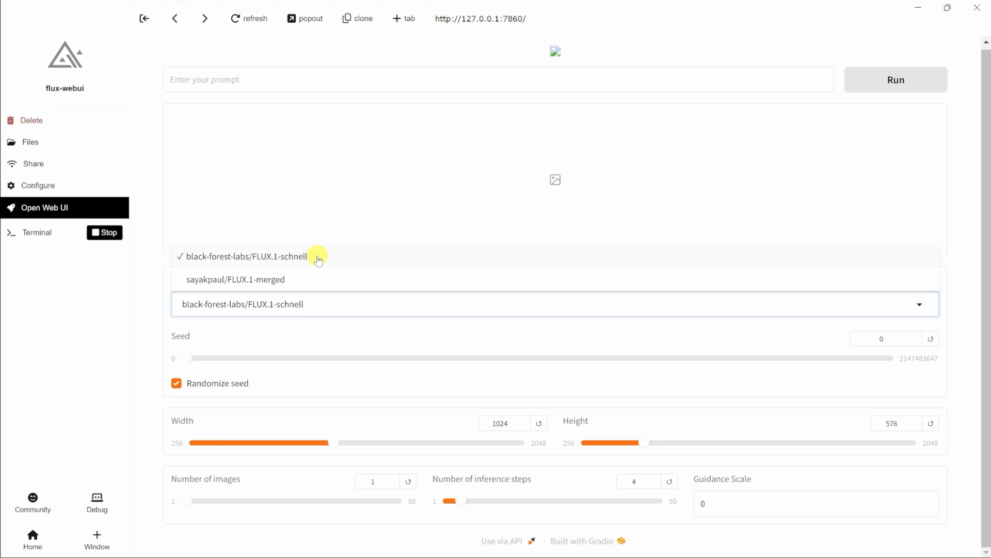
{"action": "mouse_move", "coordinate": [304, 286]}
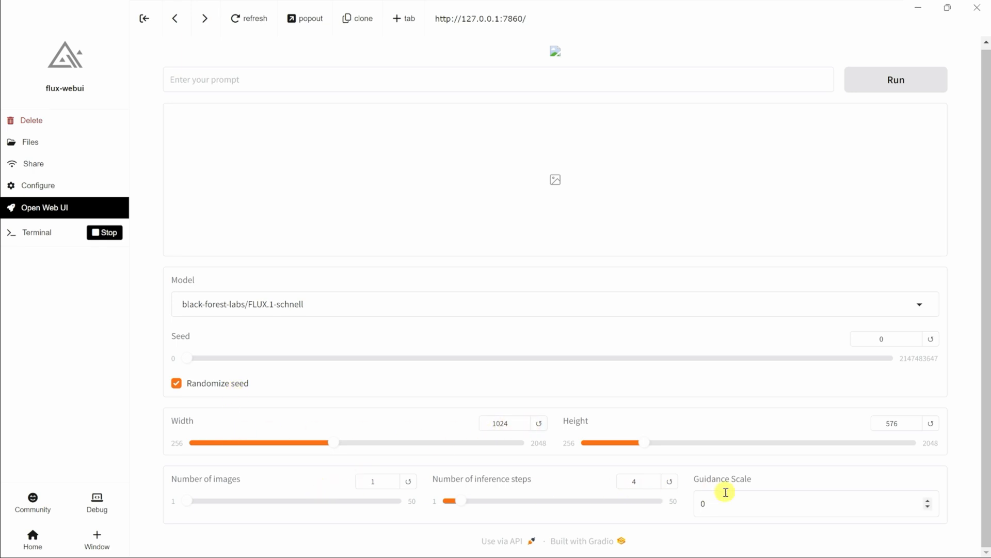
{"action": "mouse_move", "coordinate": [215, 80]}
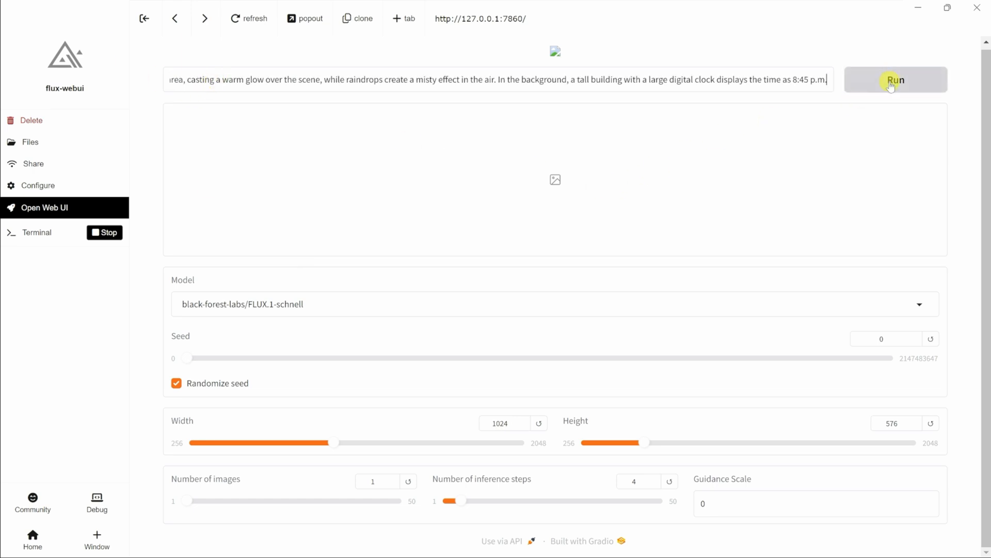
Step: Run the rainy city street prompt to generate the yellow taxi image with glowing signage
{"action": "left_click", "coordinate": [894, 80]}
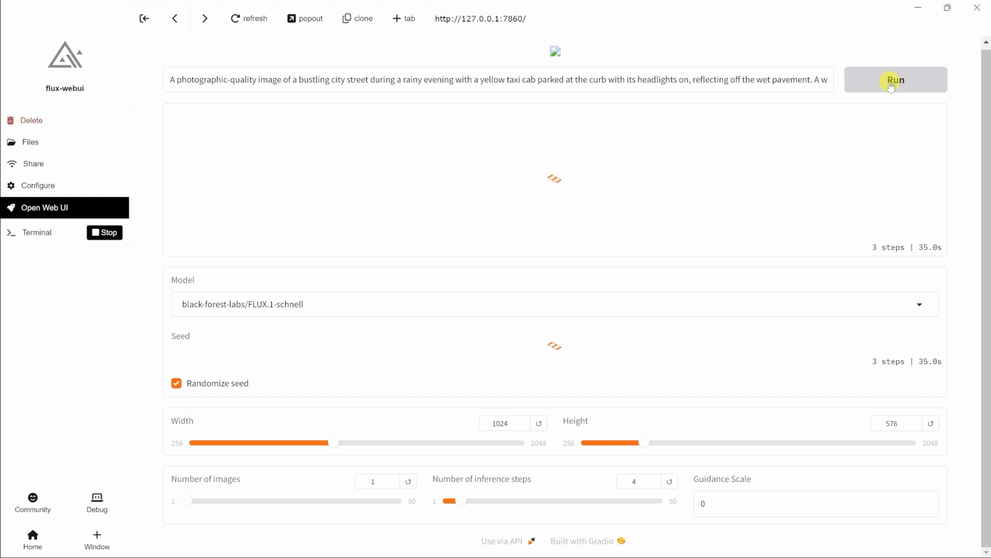
{"action": "left_click", "coordinate": [895, 79]}
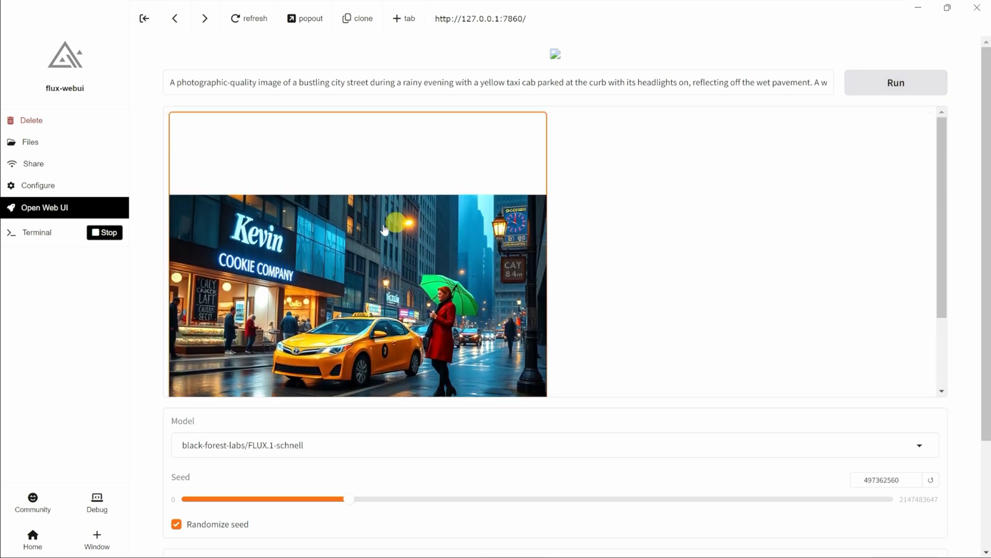
{"action": "mouse_move", "coordinate": [275, 283]}
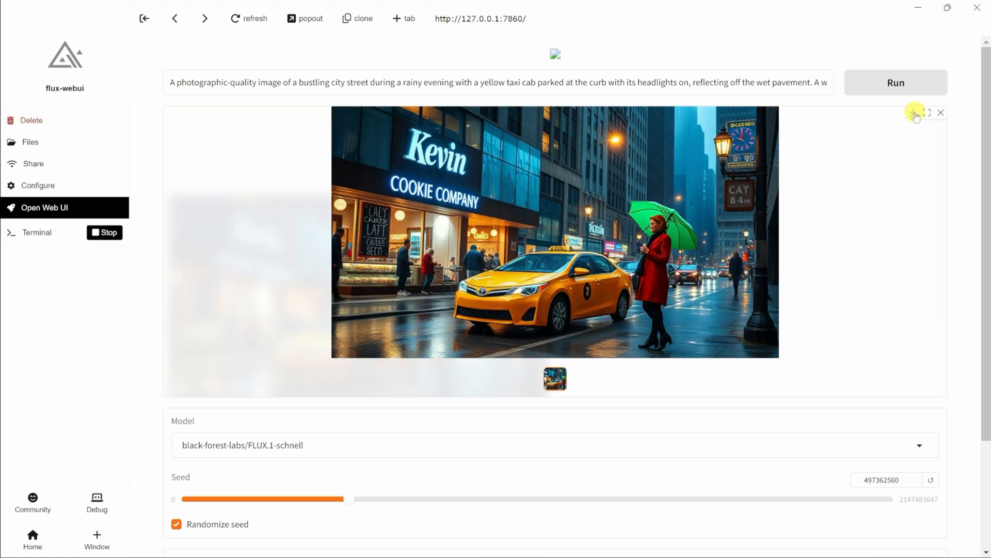
{"action": "mouse_move", "coordinate": [915, 113]}
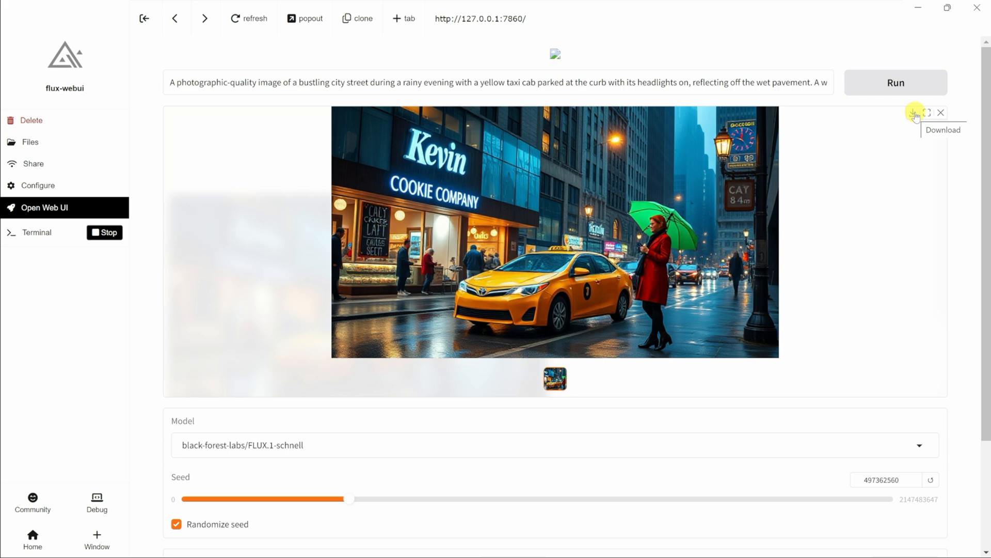